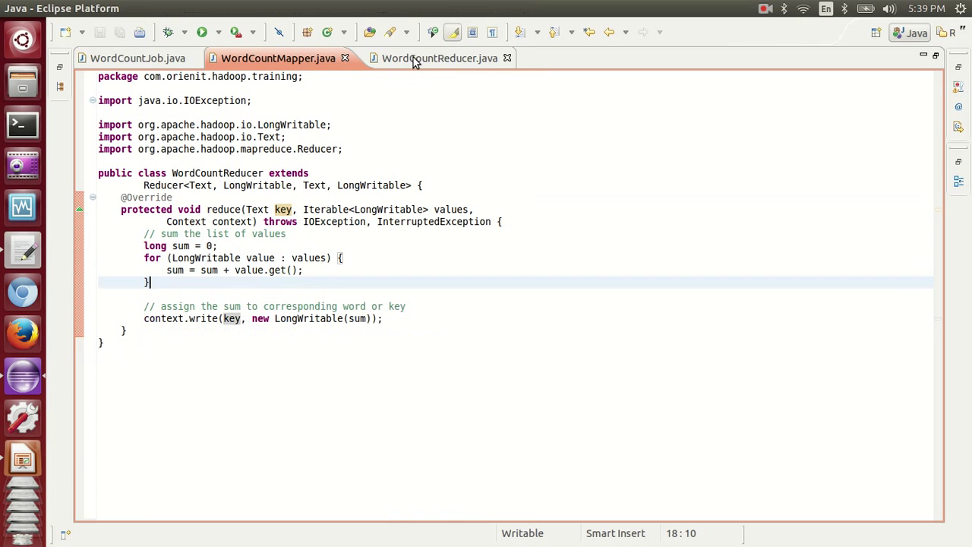
# - Show the WordCountJob source at the FileInputFormat and FileOutputFormat path lines
pyautogui.click(138, 58)
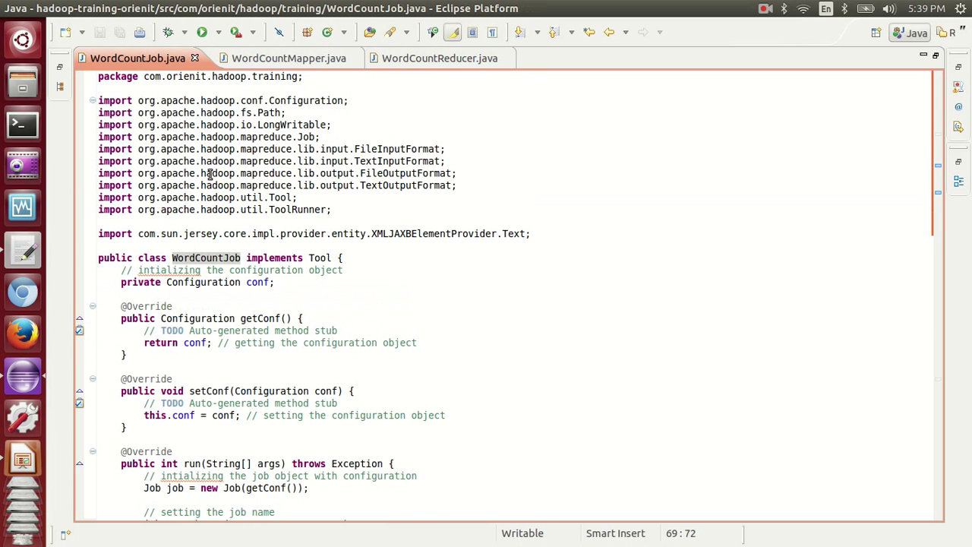
pyautogui.scroll(-3)
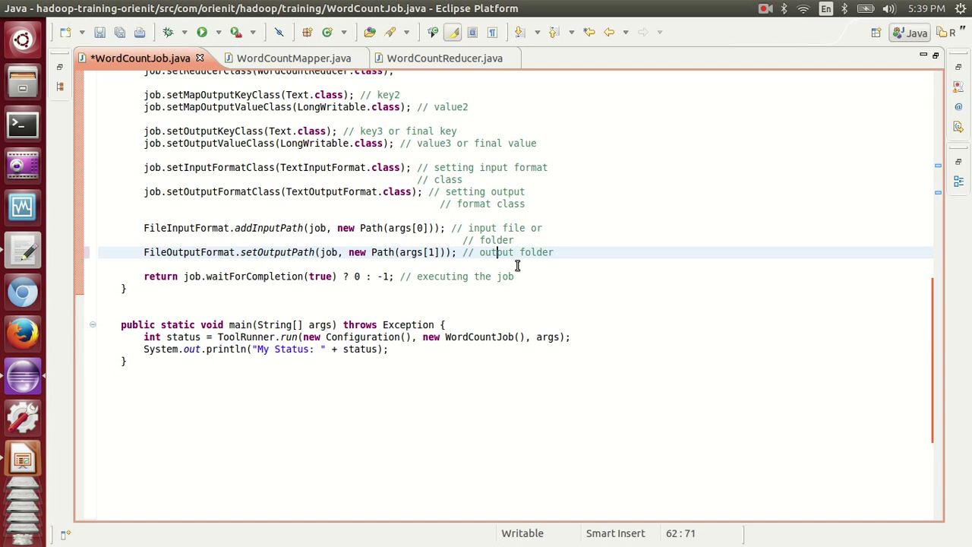
# - Create an input folder in Home and start a new document, file1, inside it
pyautogui.click(22, 81)
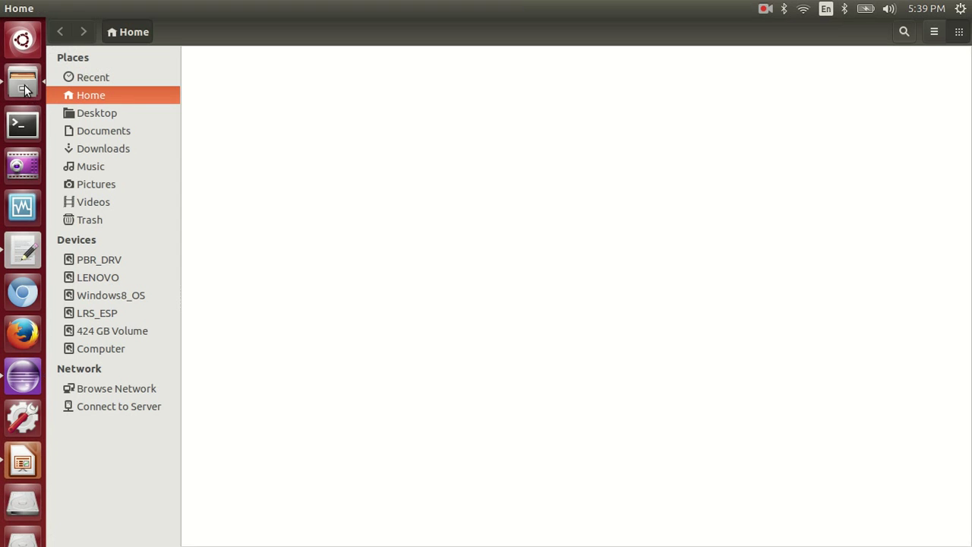
pyautogui.rightClick(532, 239)
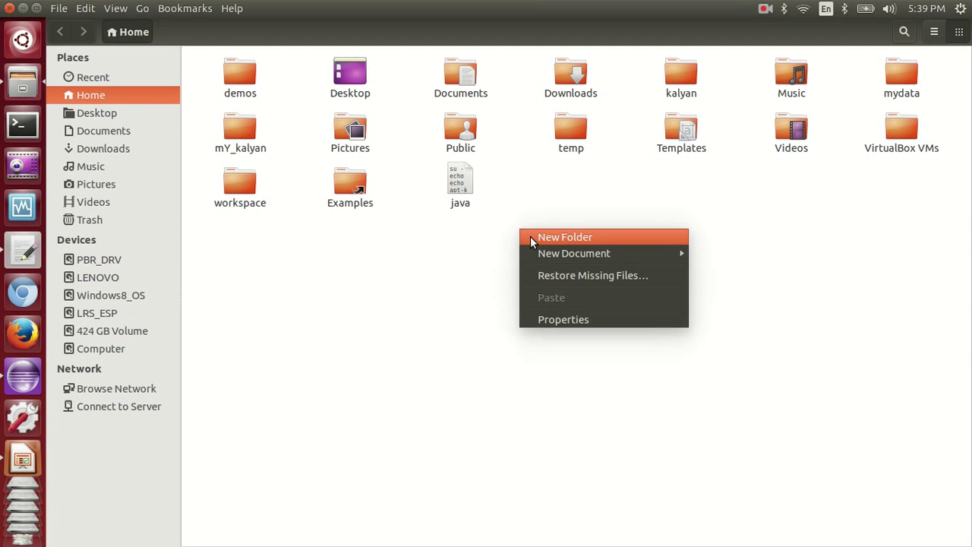
pyautogui.click(565, 237)
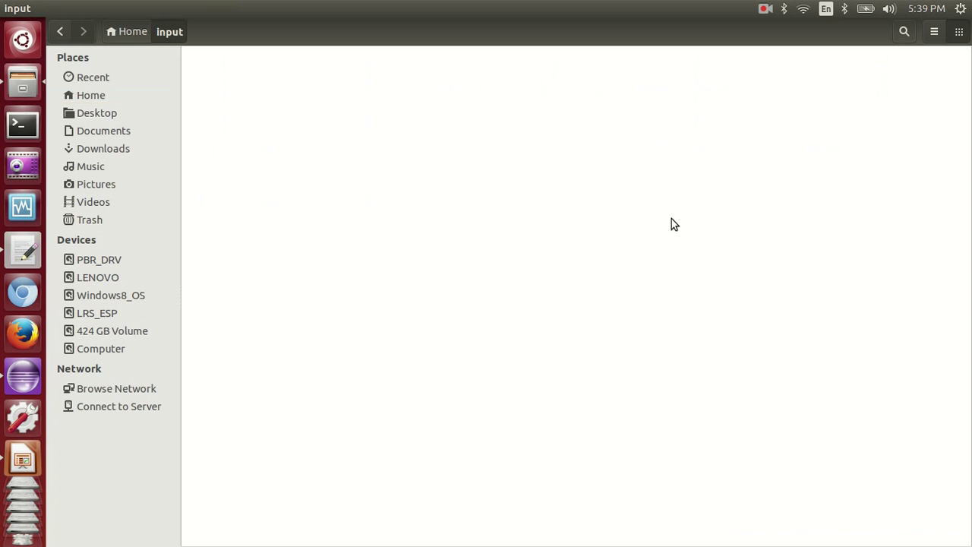
pyautogui.rightClick(674, 224)
pyautogui.write('hello')
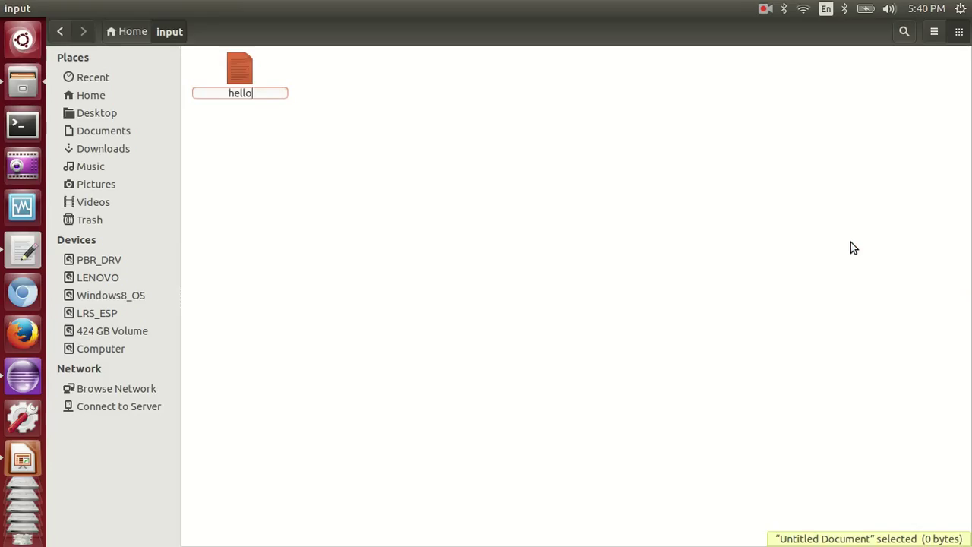
pyautogui.write('worl')
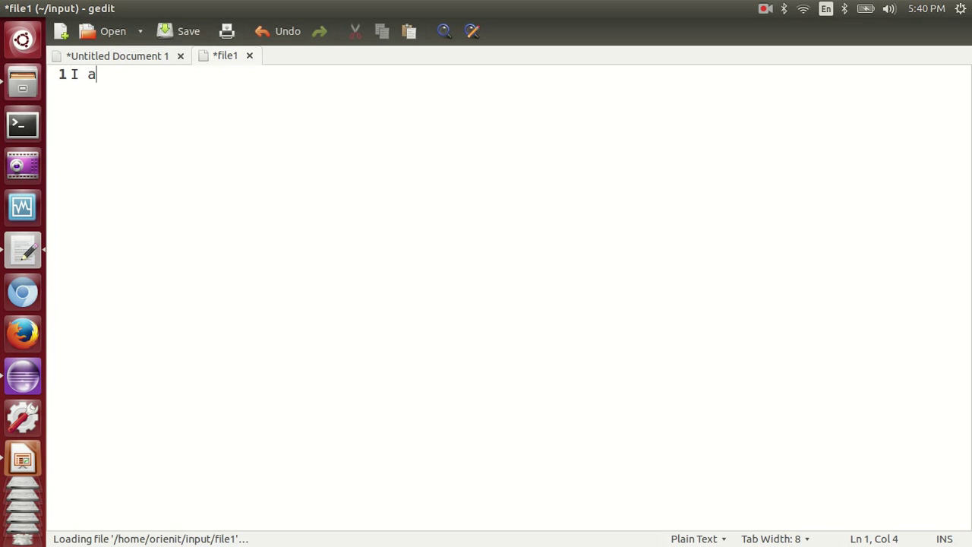
# - Type 'I am going', 'to hyd', 'I am learning', 'hadoop course' as file1's lines
pyautogui.write('m going')
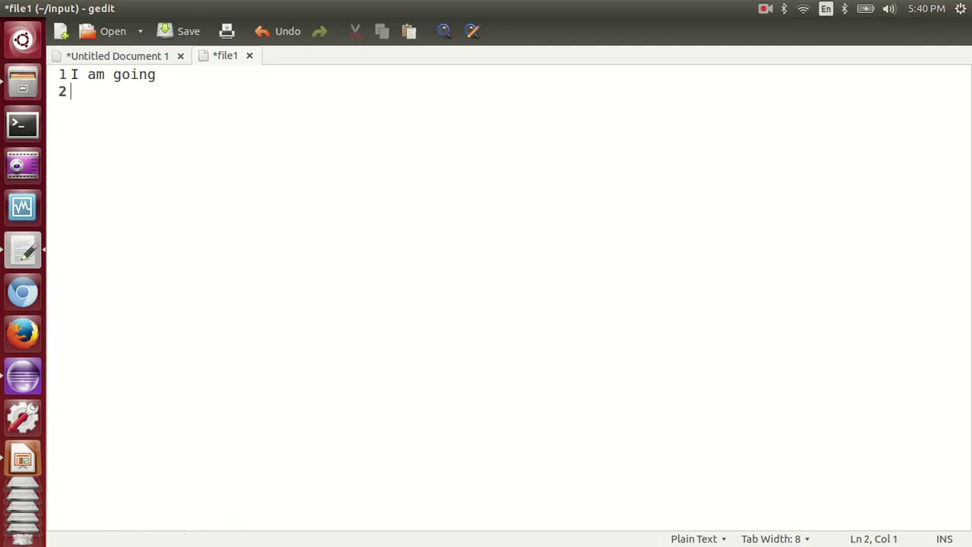
pyautogui.write('o hy')
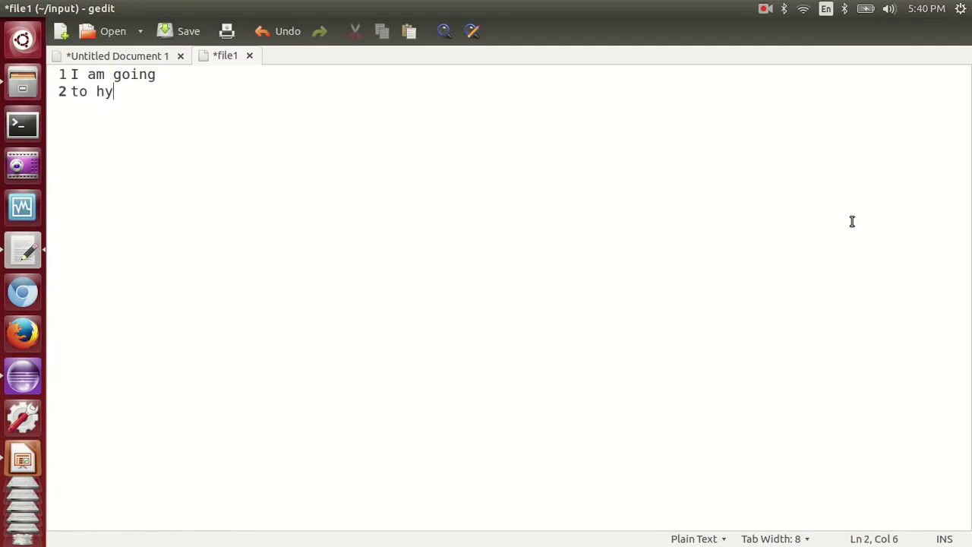
pyautogui.write('d')
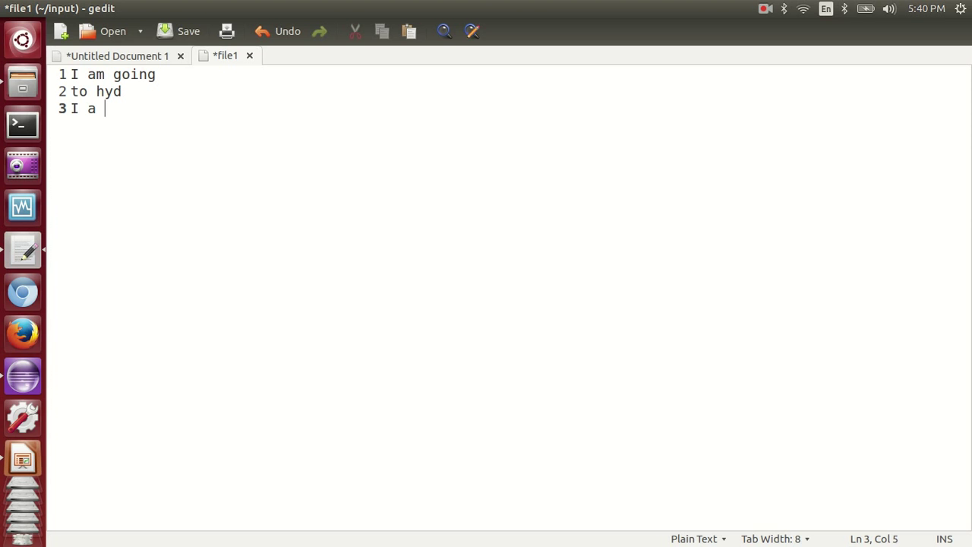
pyautogui.write('m lear')
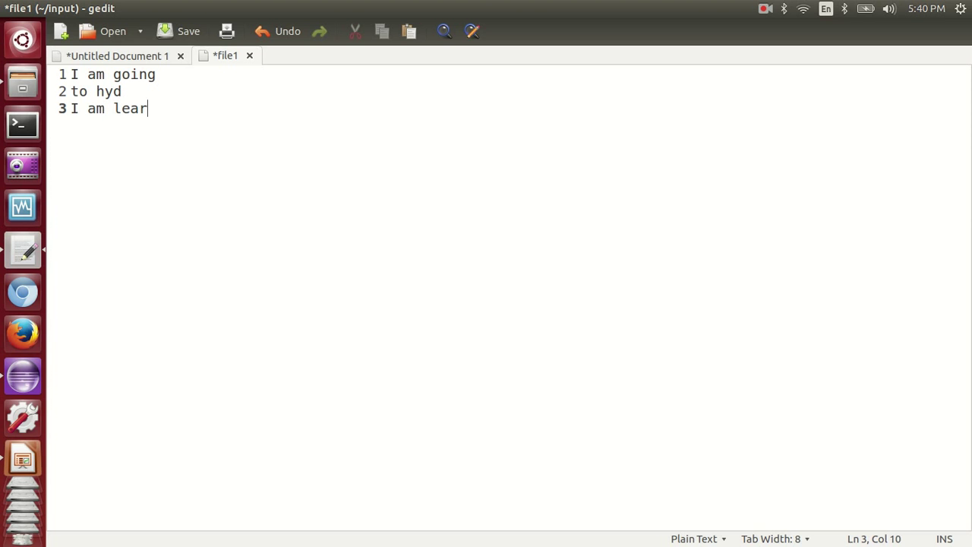
pyautogui.write('ning')
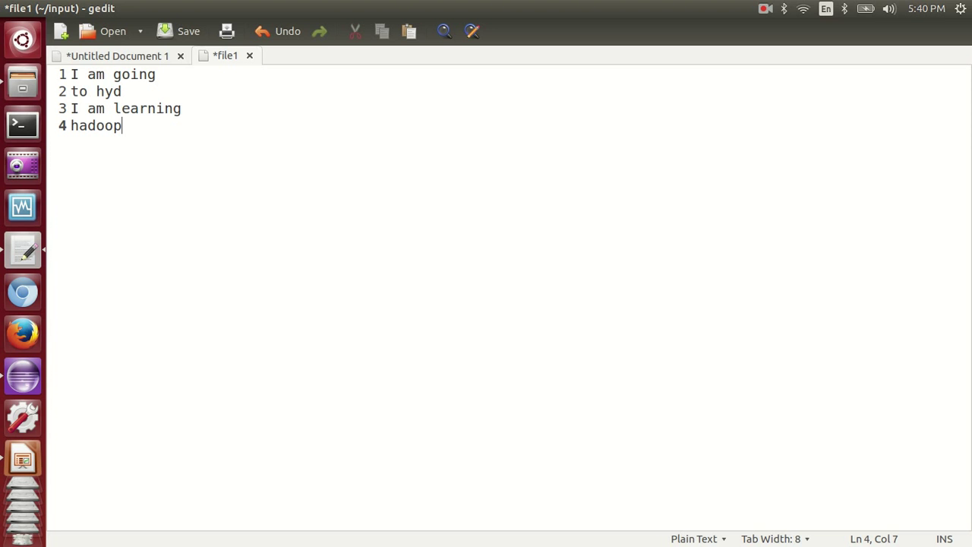
pyautogui.write('course')
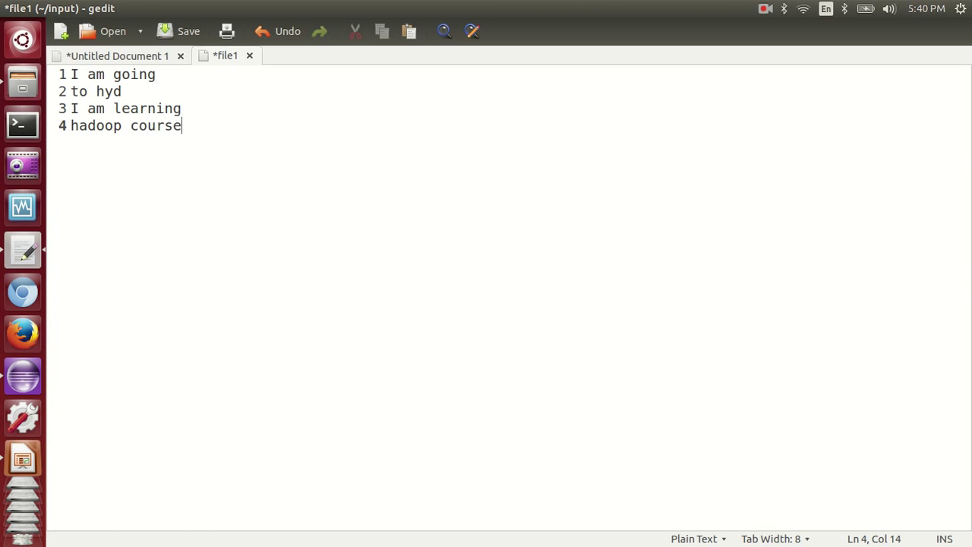
# - Save file1 and check the input folder's properties: /home/orienit, 46 bytes
pyautogui.click(188, 31)
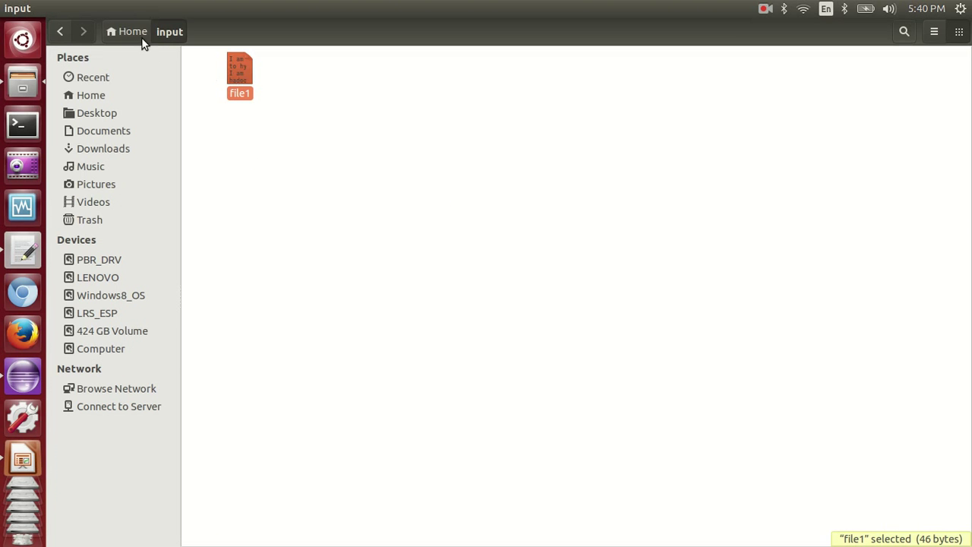
pyautogui.click(133, 31)
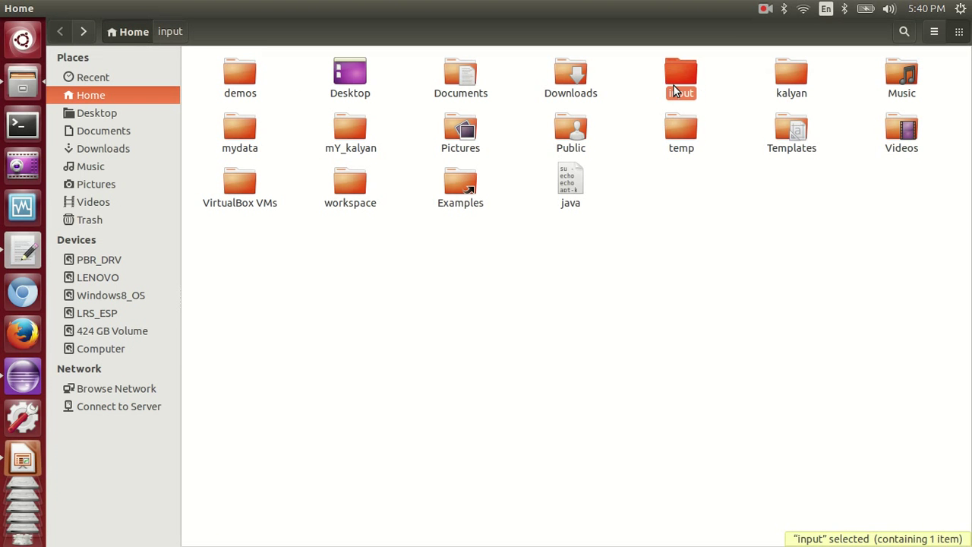
pyautogui.rightClick(681, 75)
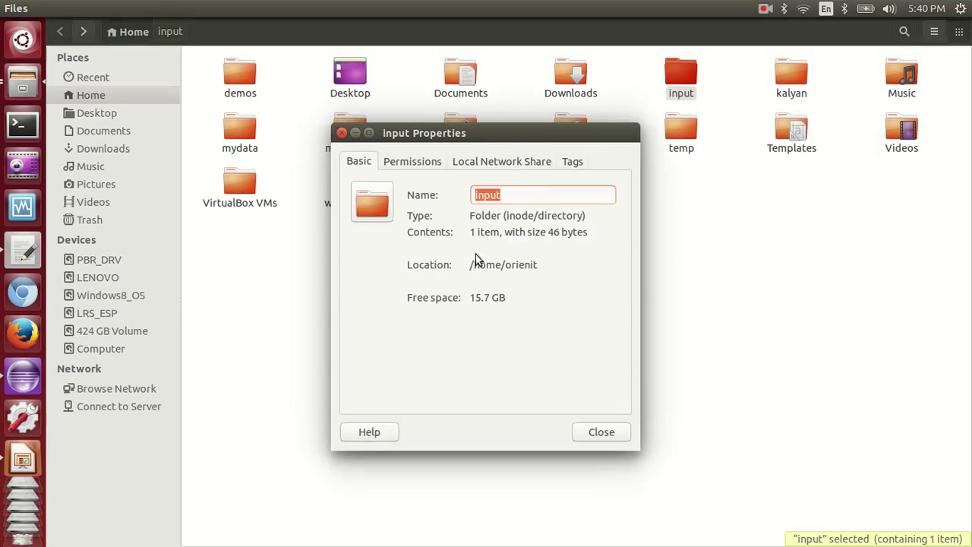
pyautogui.rightClick(503, 265)
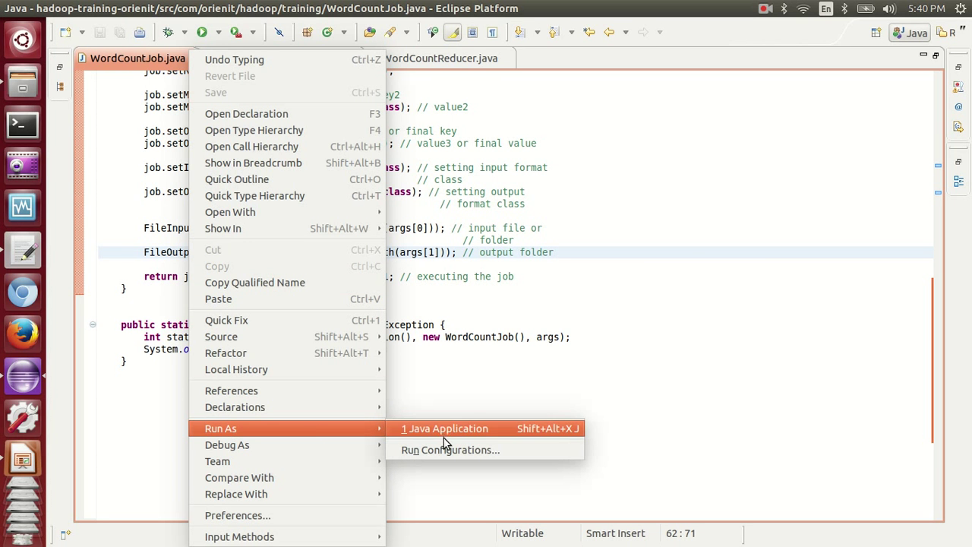
# - Open the Run Configurations for WordCountJob as a Java application
pyautogui.click(450, 450)
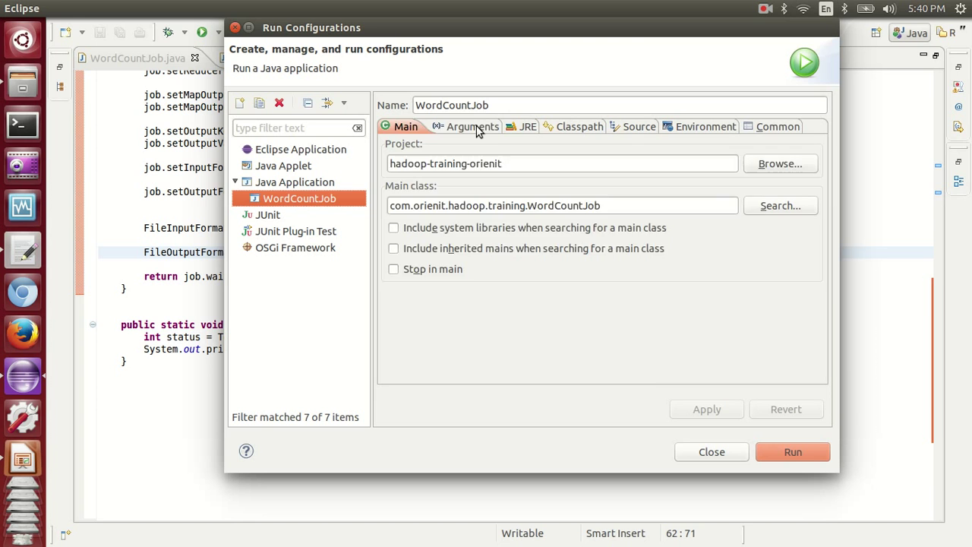
# - Run WordCountJob with program arguments '/home/orienit/input /home/orienit/output'
pyautogui.click(463, 126)
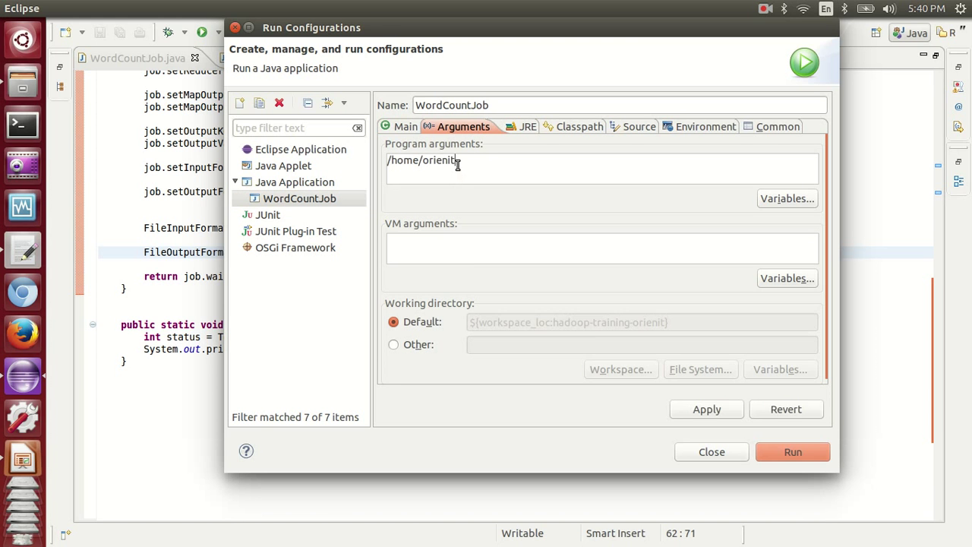
pyautogui.write('/input')
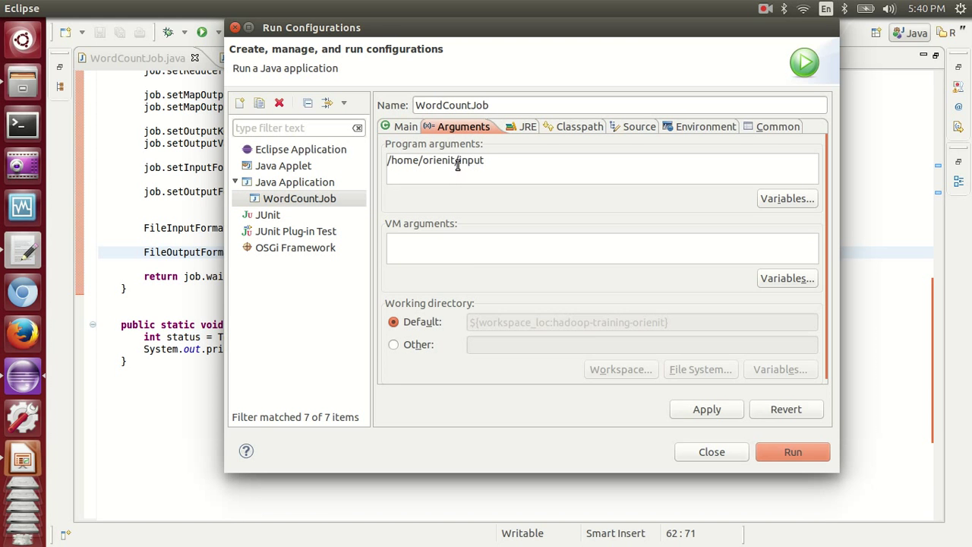
pyautogui.write('/home/orienit')
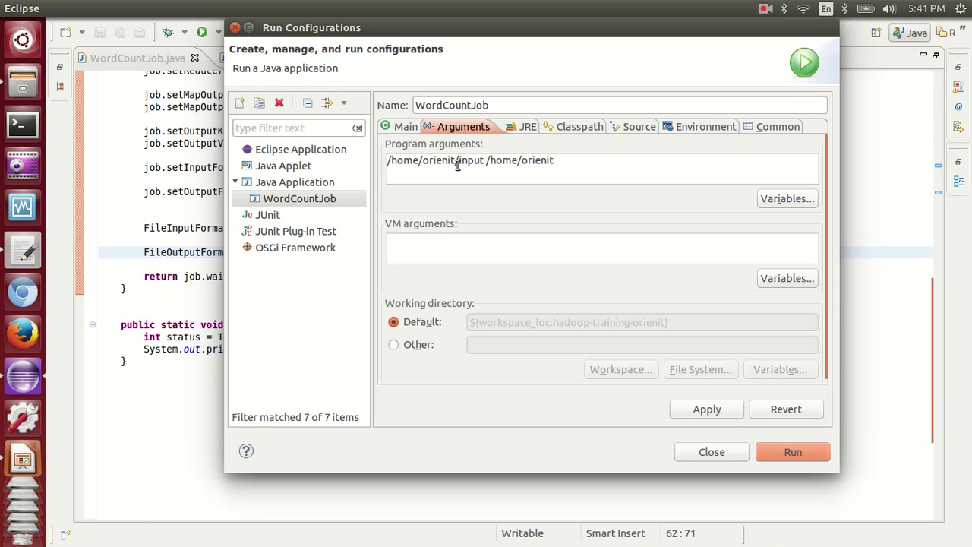
pyautogui.write('/output')
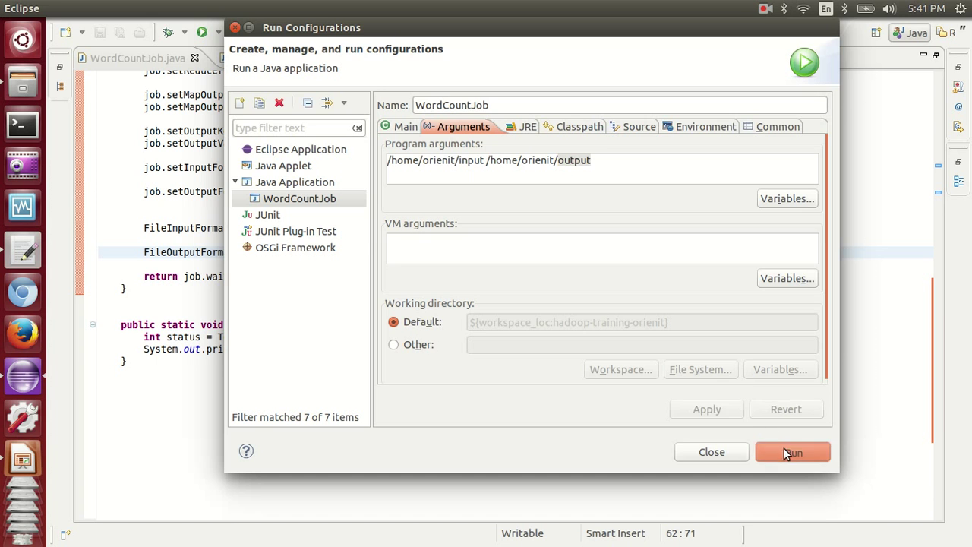
pyautogui.click(792, 452)
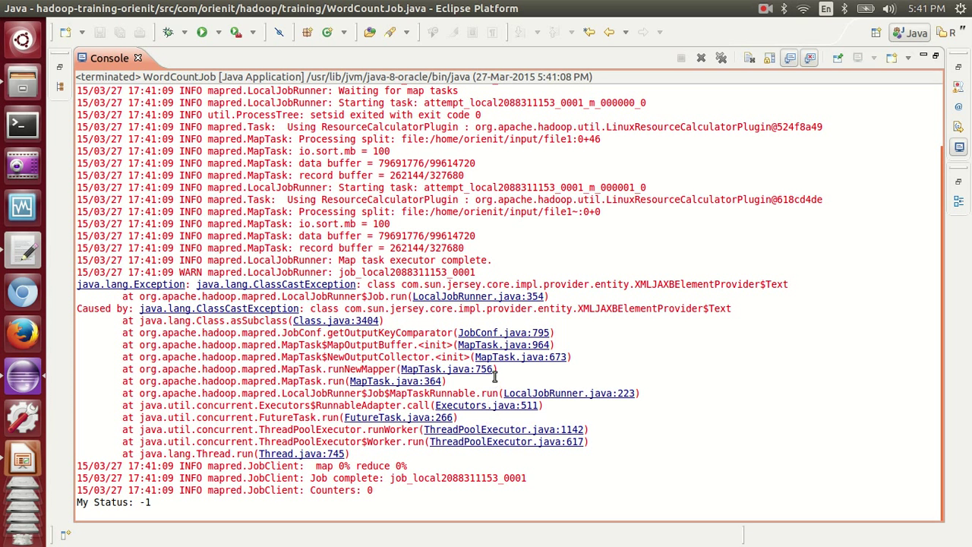
pyautogui.moveTo(429, 438)
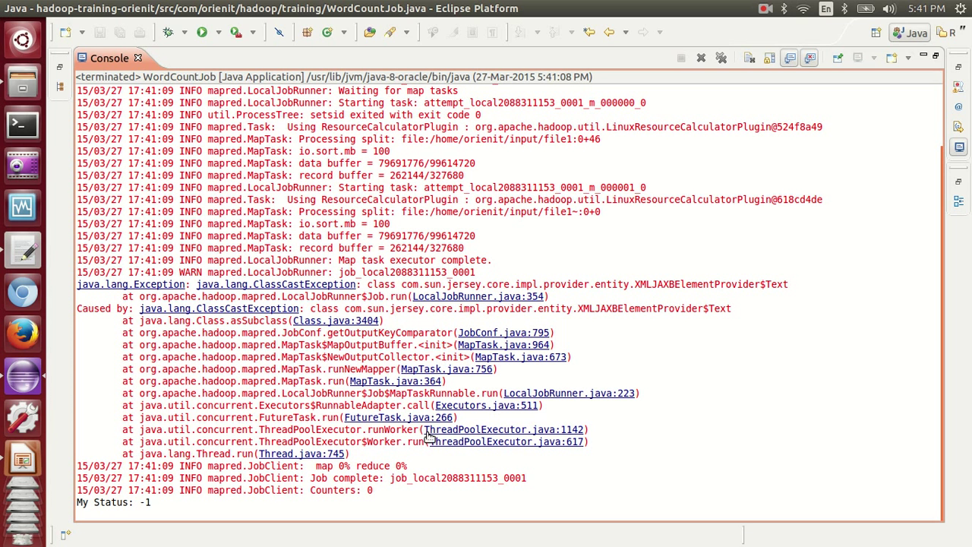
pyautogui.moveTo(334, 320)
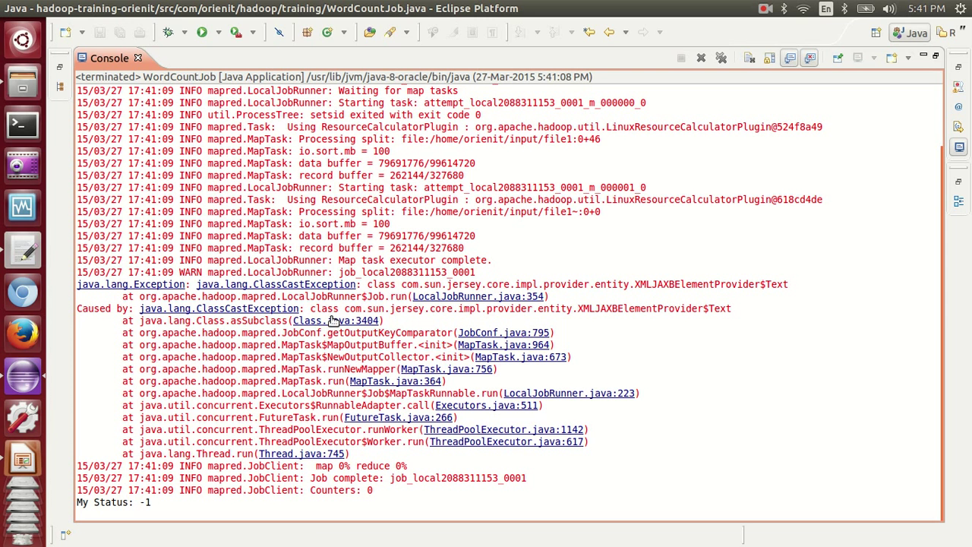
# - Inspect the console's ClassCastException cause involving XMLJAXBElementProvider$Text
pyautogui.doubleClick(641, 308)
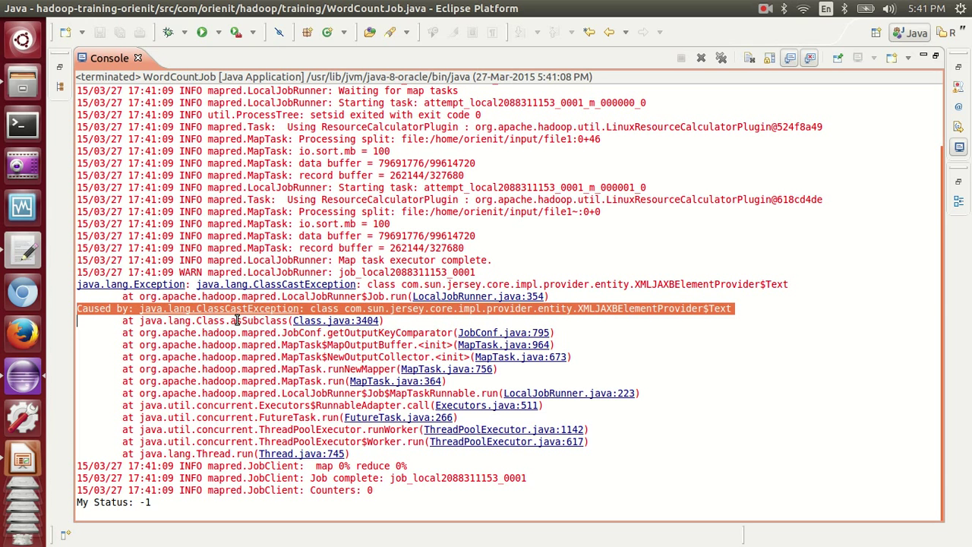
pyautogui.moveTo(357, 304)
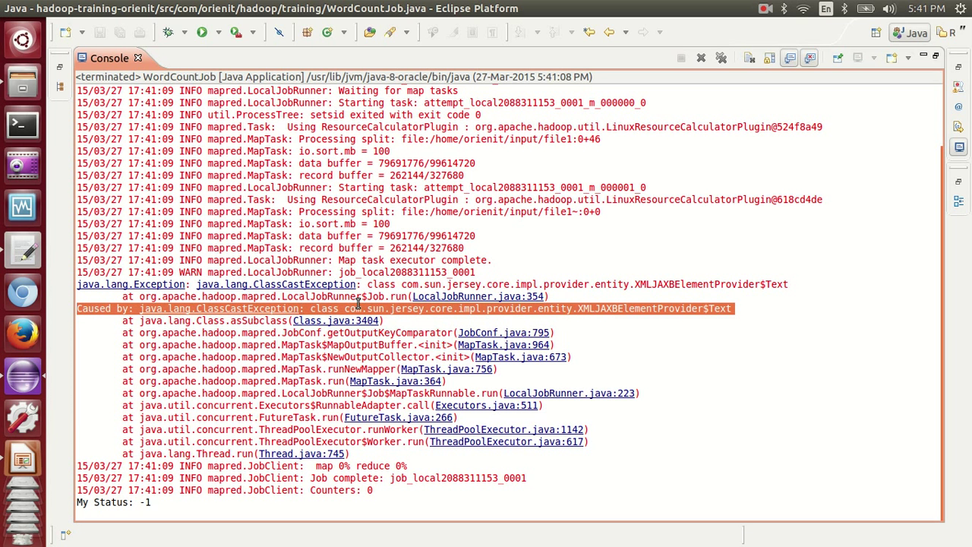
pyautogui.moveTo(314, 399)
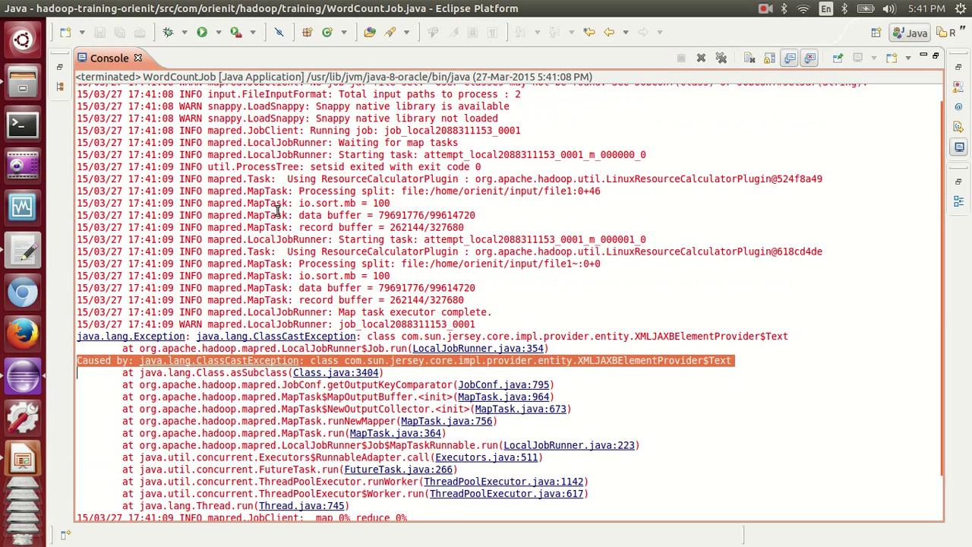
pyautogui.scroll(-3)
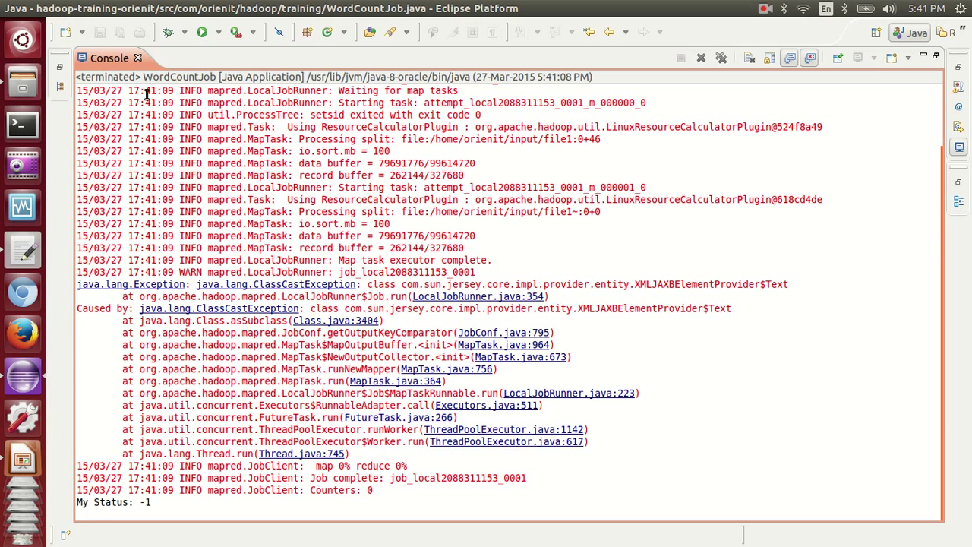
# - Review WordCountMapper and WordCountReducer, then return to WordCountJob's setMapOutputKeyClass line
pyautogui.click(136, 58)
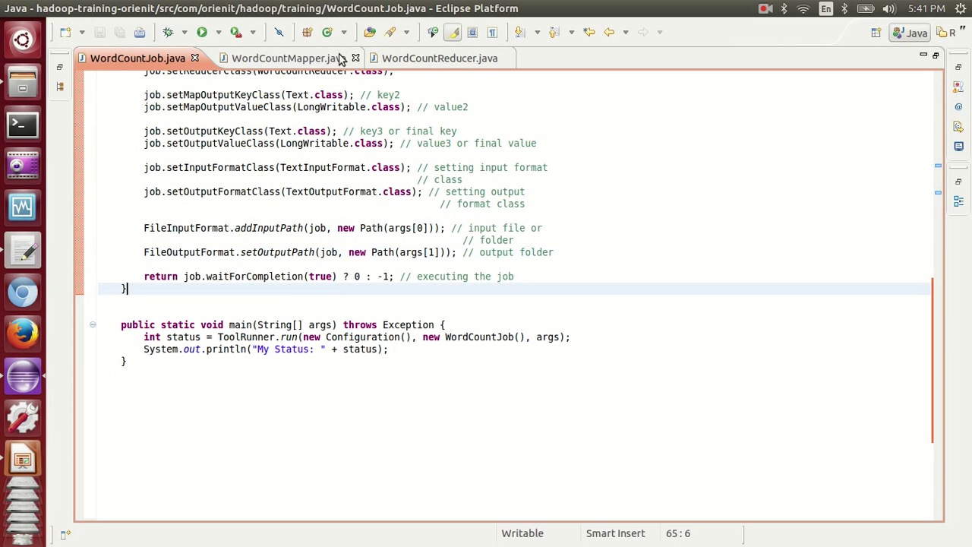
pyautogui.click(278, 57)
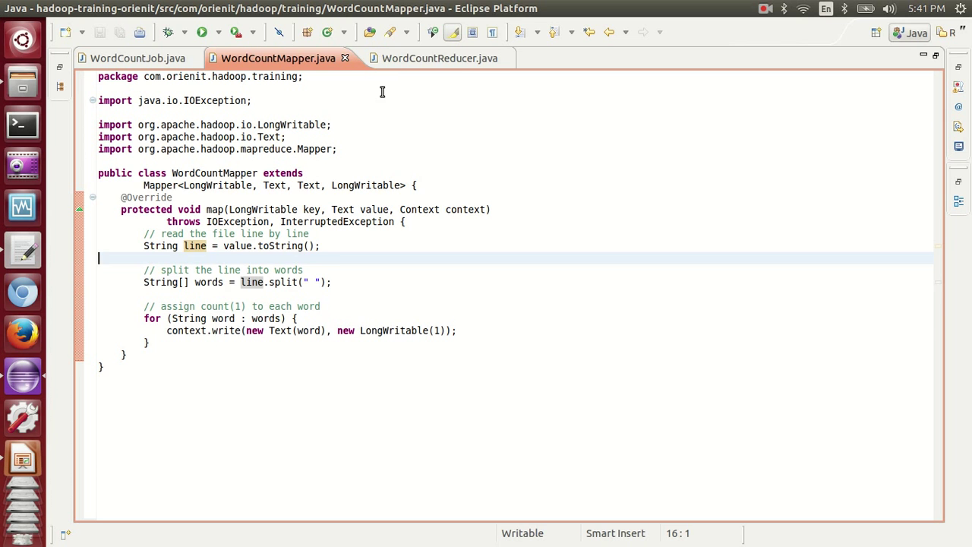
pyautogui.click(429, 57)
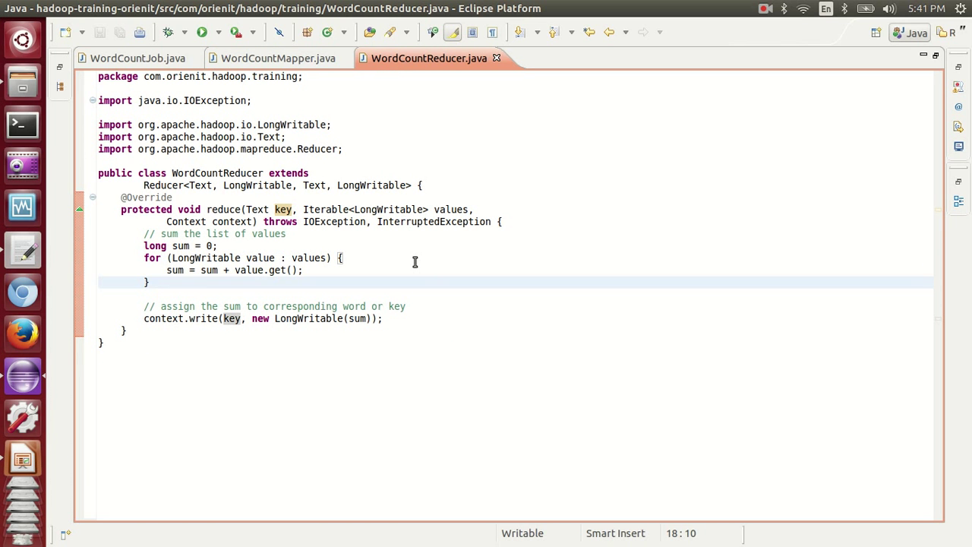
pyautogui.click(138, 58)
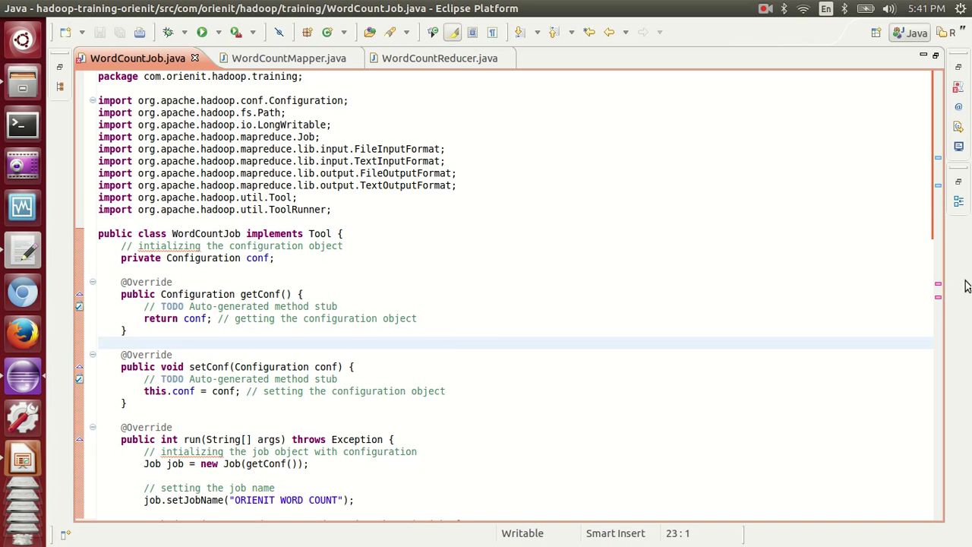
pyautogui.scroll(-3)
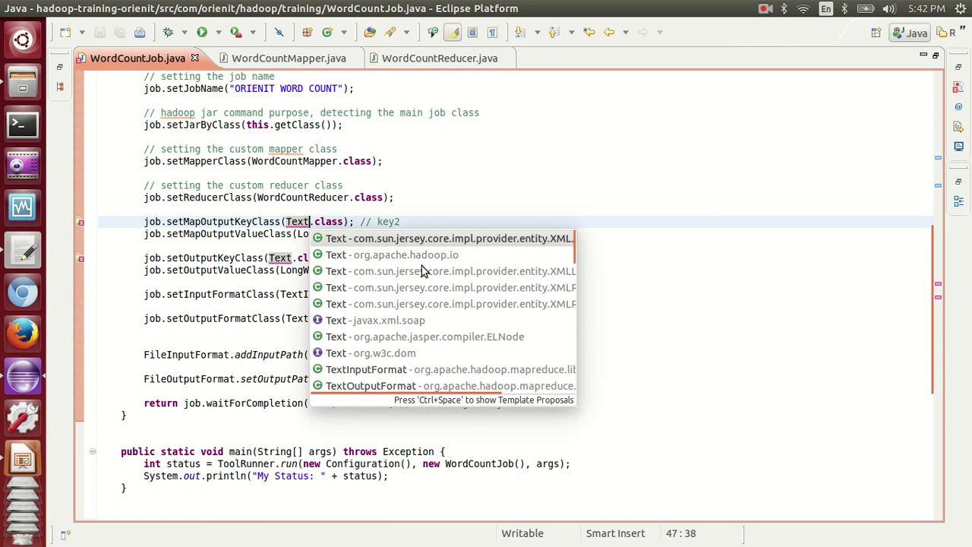
pyautogui.moveTo(392, 254)
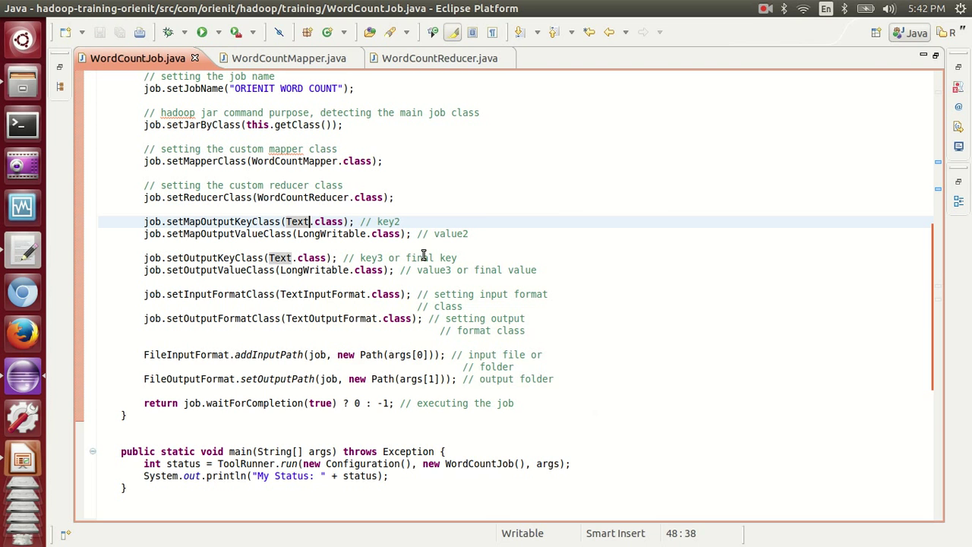
# - Rerun WordCountJob from Run Configurations, which fails because /home/orienit/output exists
pyautogui.rightClick(423, 255)
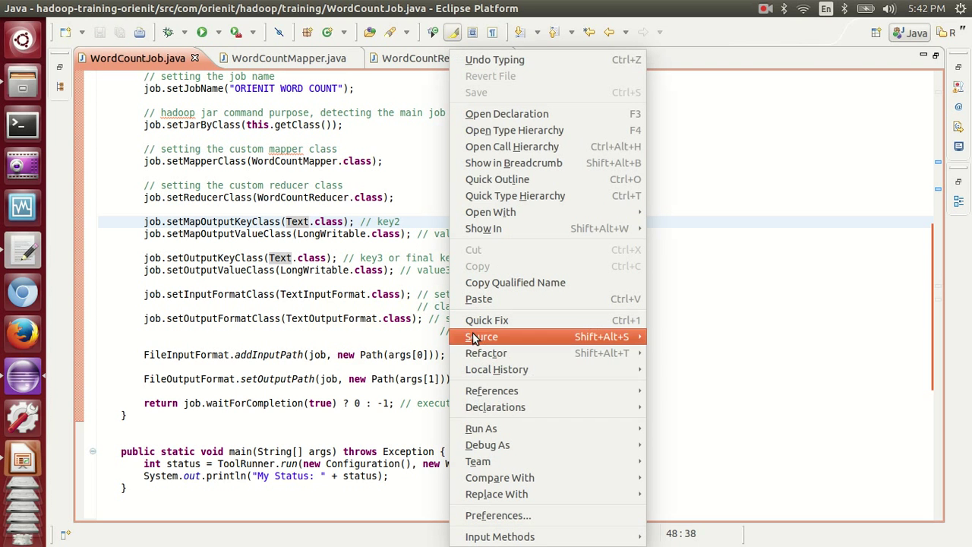
pyautogui.moveTo(481, 428)
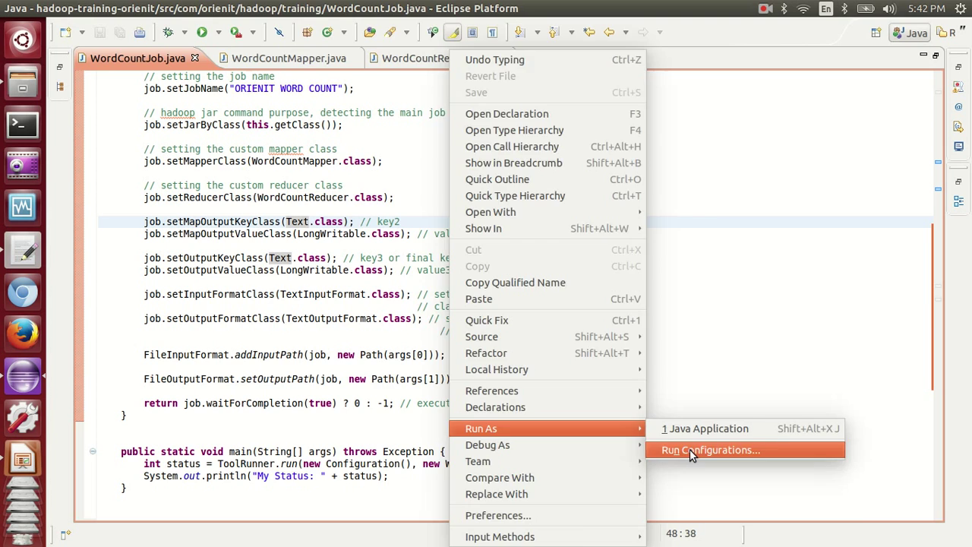
pyautogui.click(710, 450)
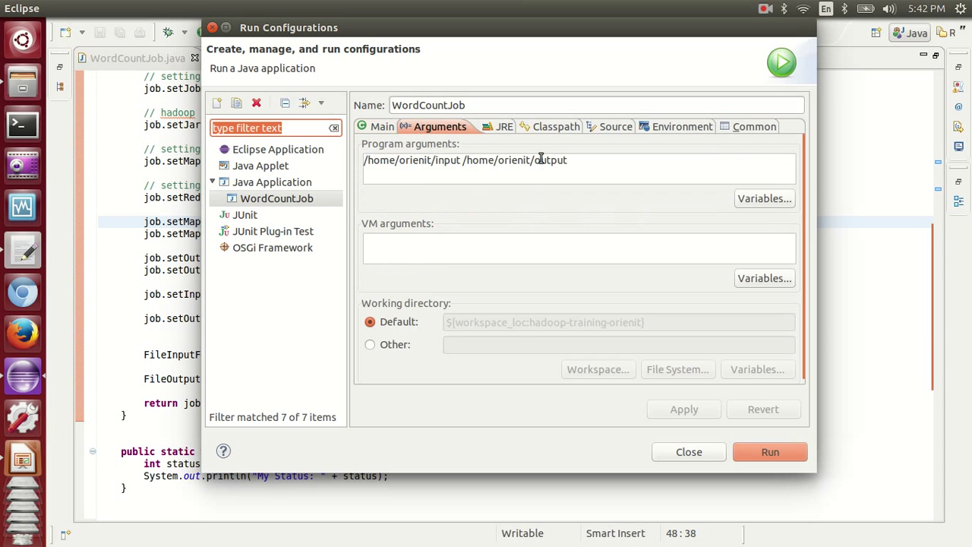
pyautogui.doubleClick(549, 160)
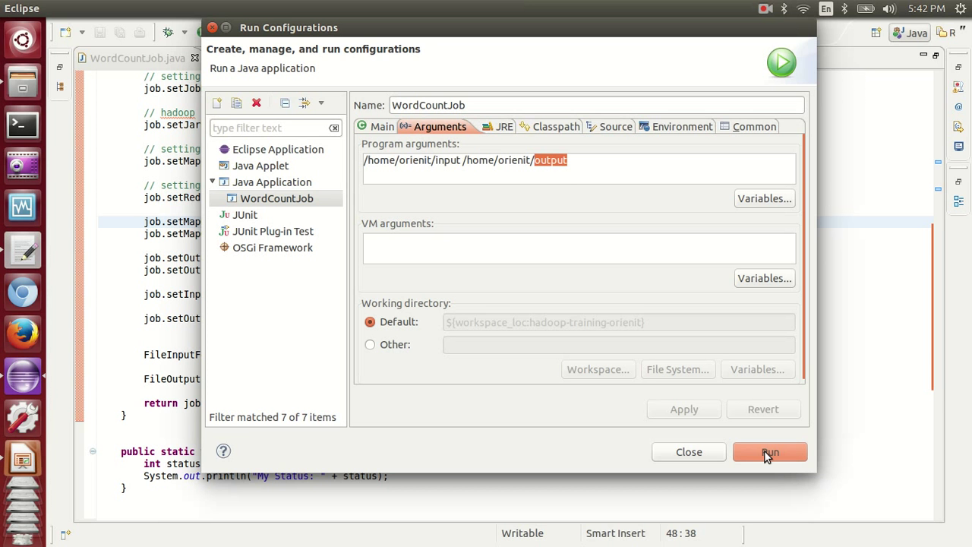
pyautogui.click(769, 452)
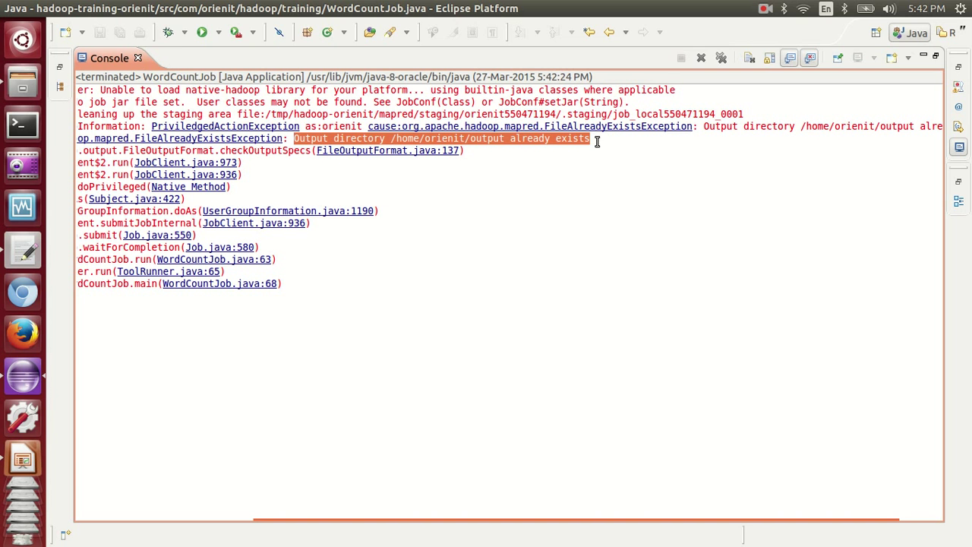
pyautogui.moveTo(207, 149)
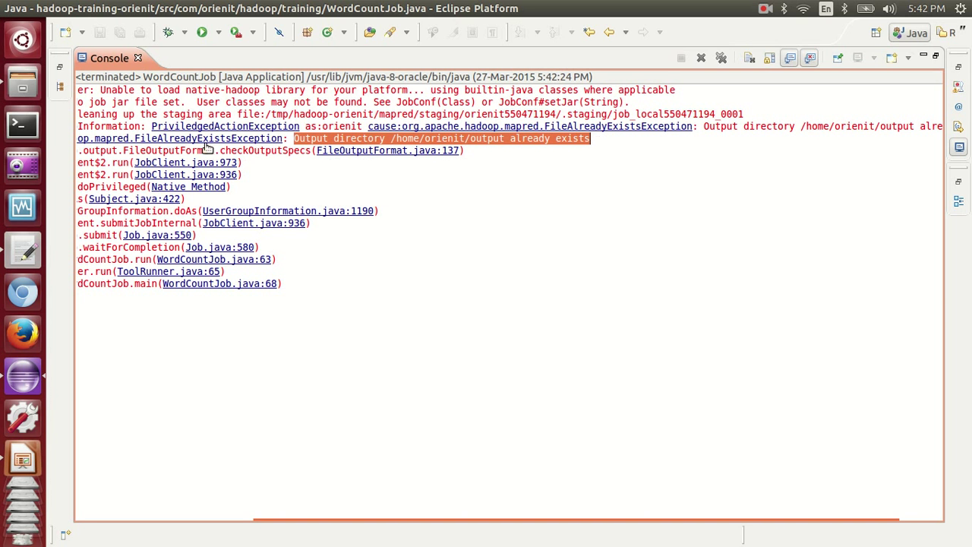
pyautogui.click(137, 58)
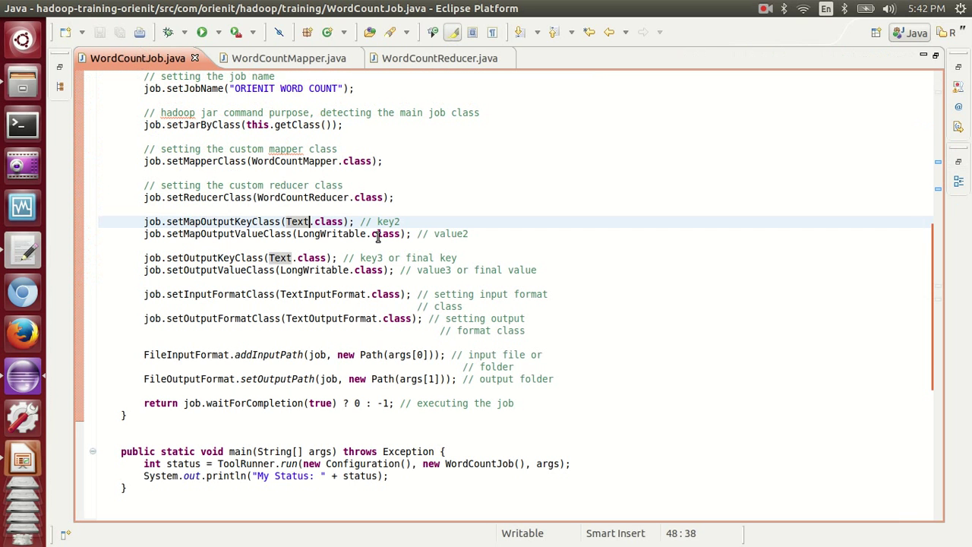
# - Launch WordCountJob via Run As > Java Application from the editor
pyautogui.rightClick(378, 234)
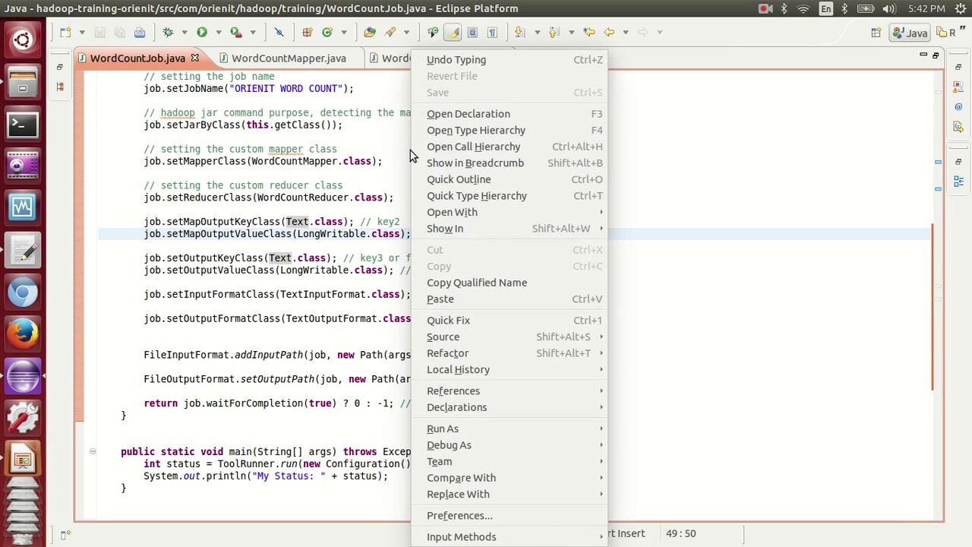
pyautogui.moveTo(443, 428)
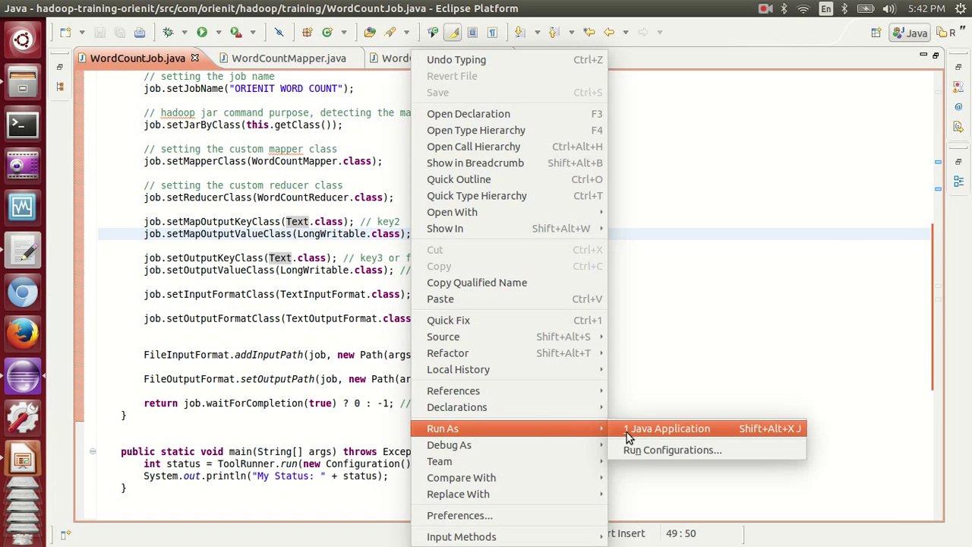
pyautogui.click(672, 449)
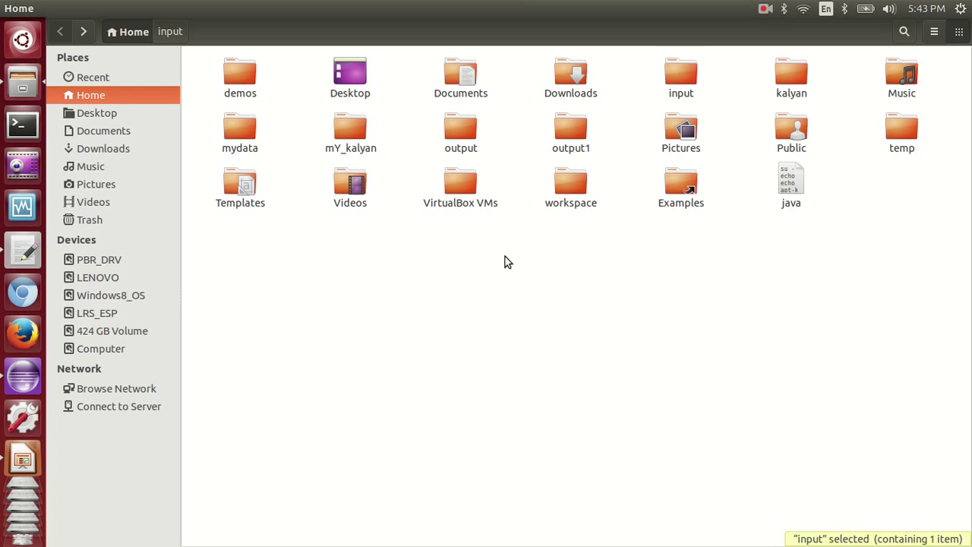
# - Open the output1 folder in Home and select the part-r-00000 result beside _SUCCESS
pyautogui.click(570, 133)
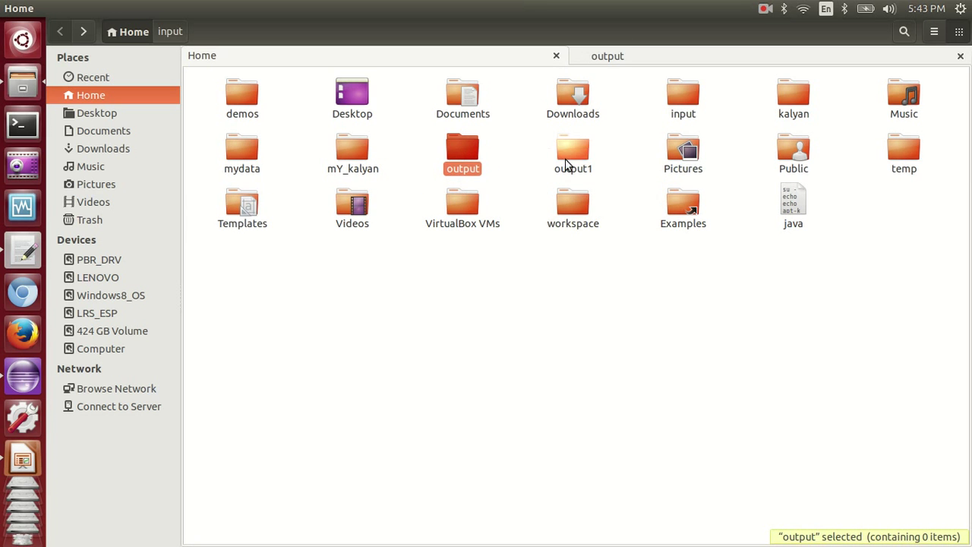
pyautogui.doubleClick(573, 152)
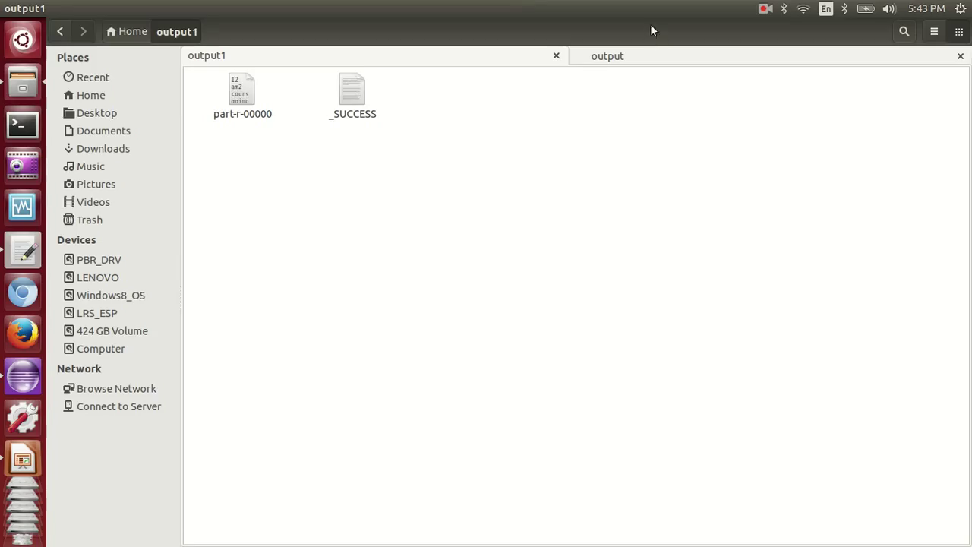
pyautogui.click(606, 55)
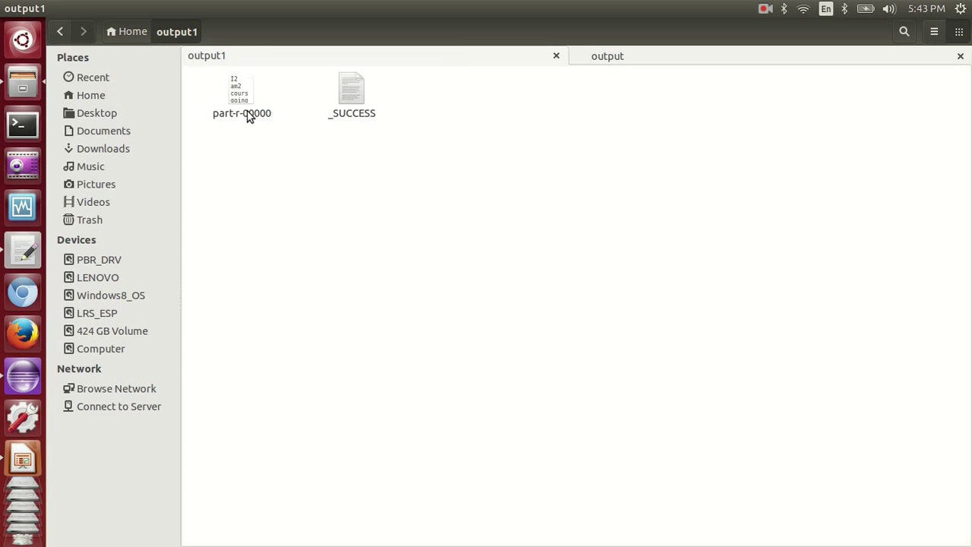
pyautogui.click(351, 91)
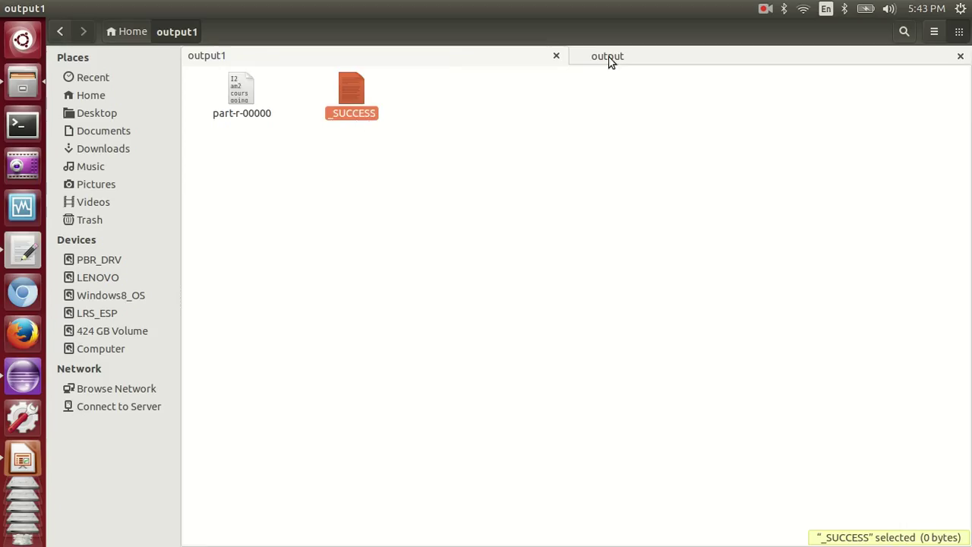
pyautogui.click(606, 55)
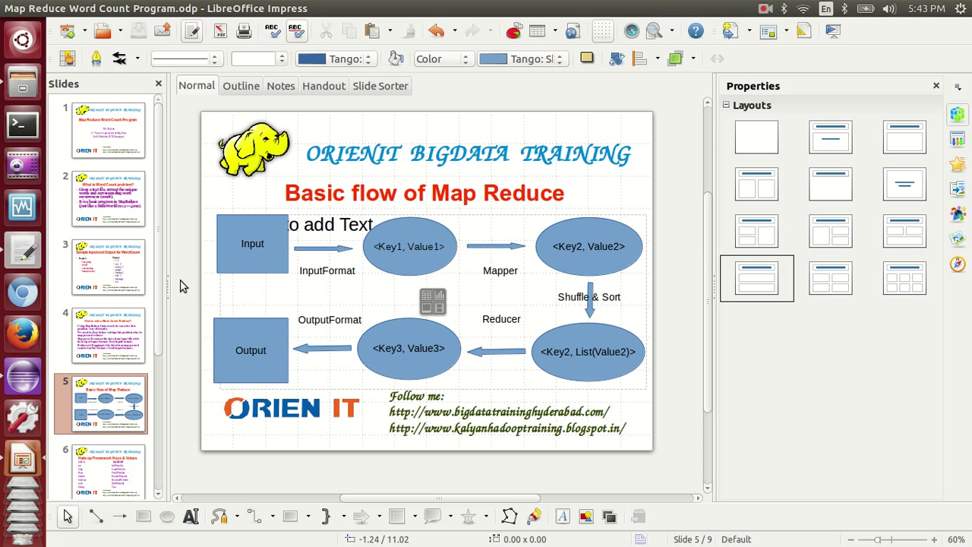
# - Go to slide 3 and select the expected output word counts in its Output list
pyautogui.click(108, 266)
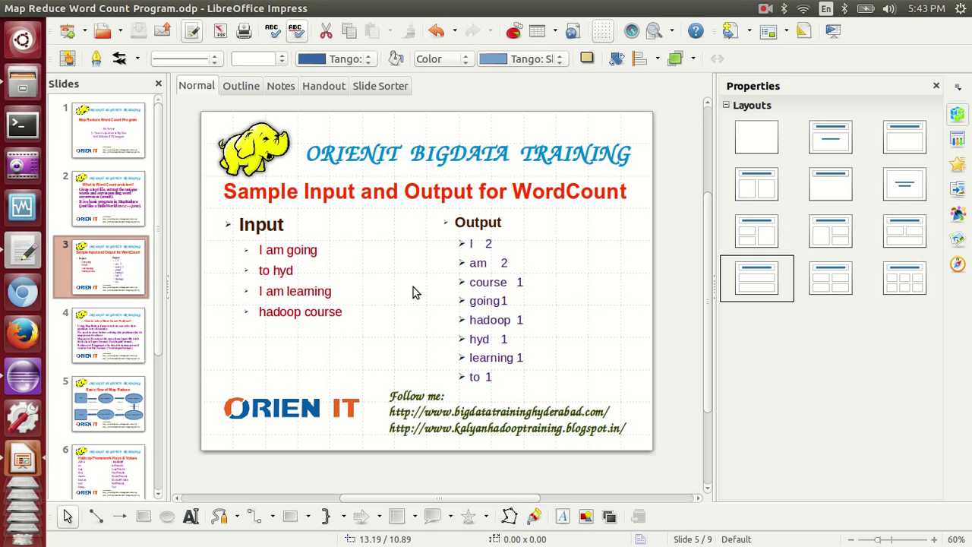
pyautogui.click(108, 197)
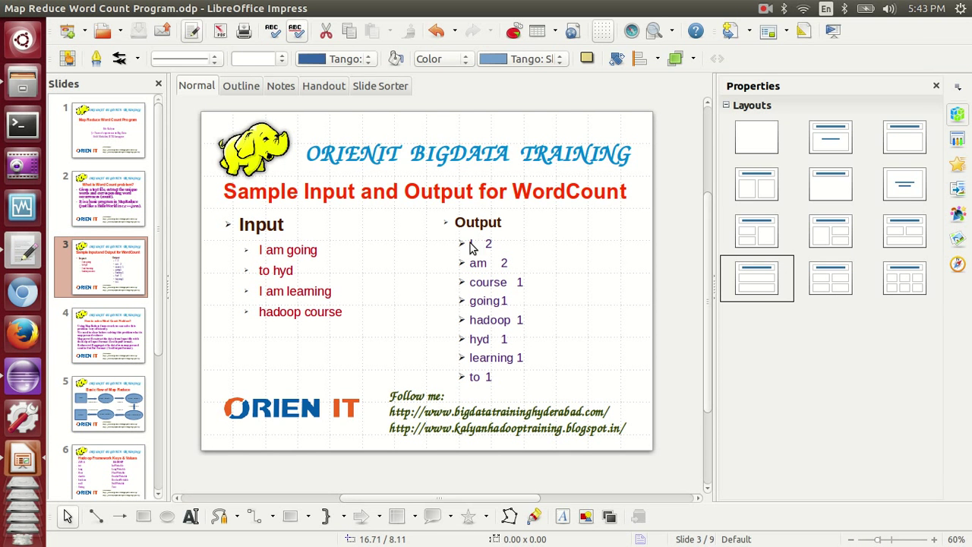
pyautogui.doubleClick(473, 243)
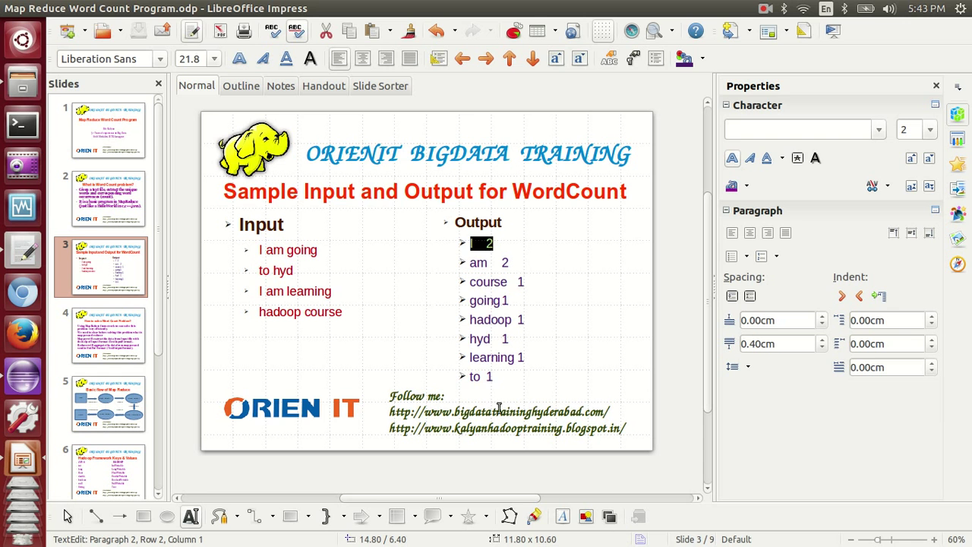
pyautogui.moveTo(480, 242); pyautogui.dragTo(486, 376)
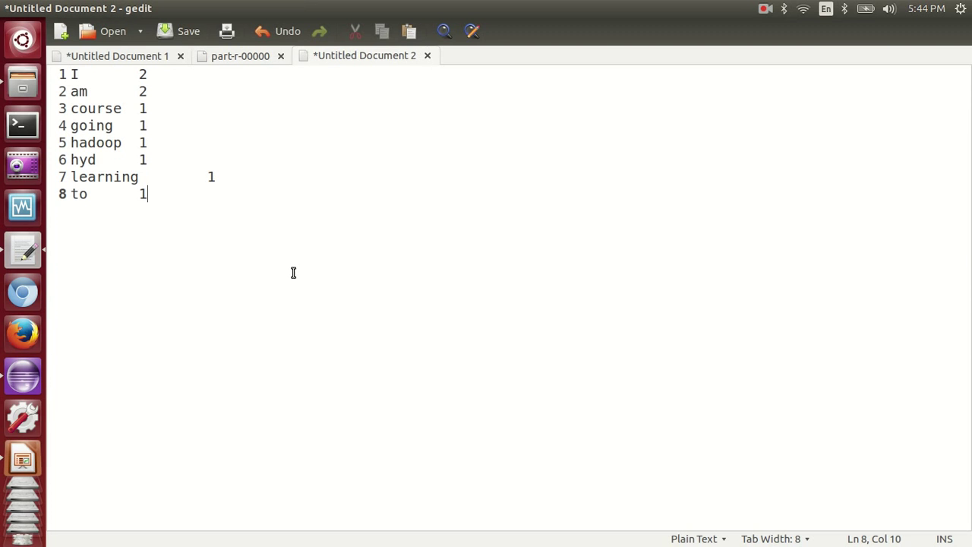
# - Leave the pasted word counts in Untitled Document 2 and return to Impress
pyautogui.click(240, 55)
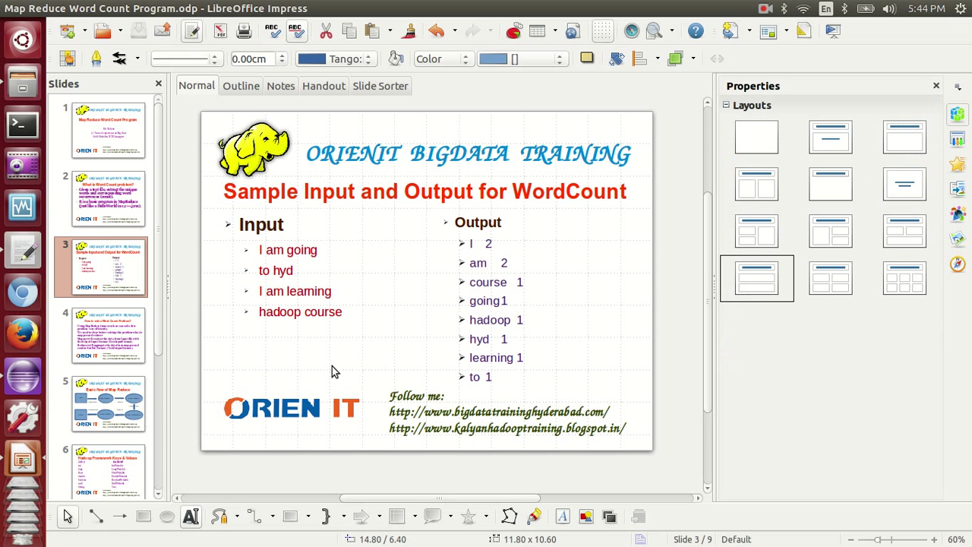
# - Move past the Hadoop keys and values slide to slide 9, then open the Slide Show menu
pyautogui.scroll(-3)
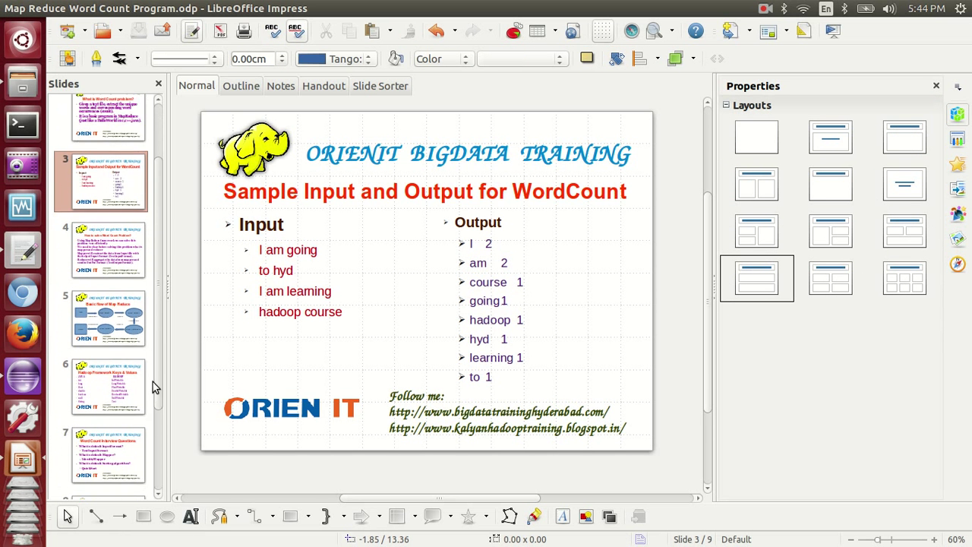
pyautogui.scroll(-3)
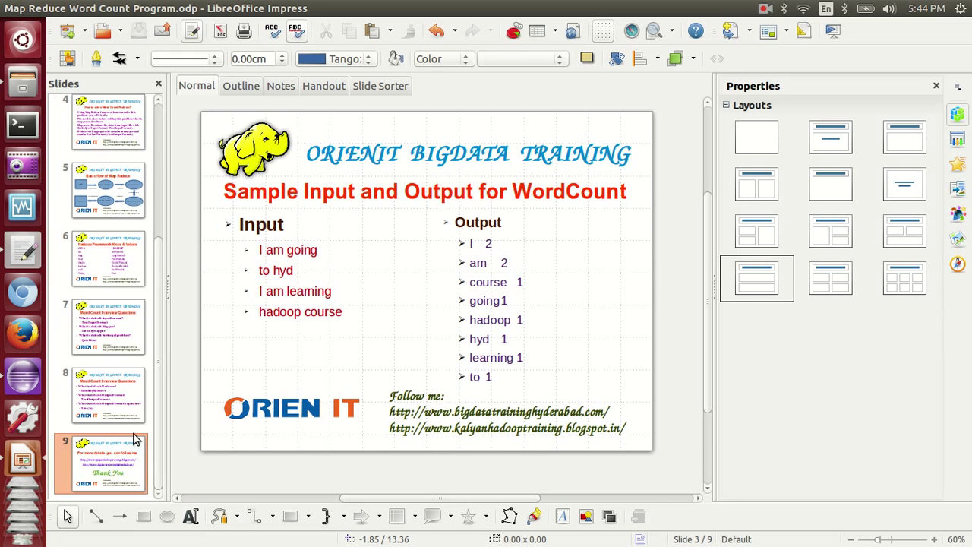
pyautogui.click(108, 327)
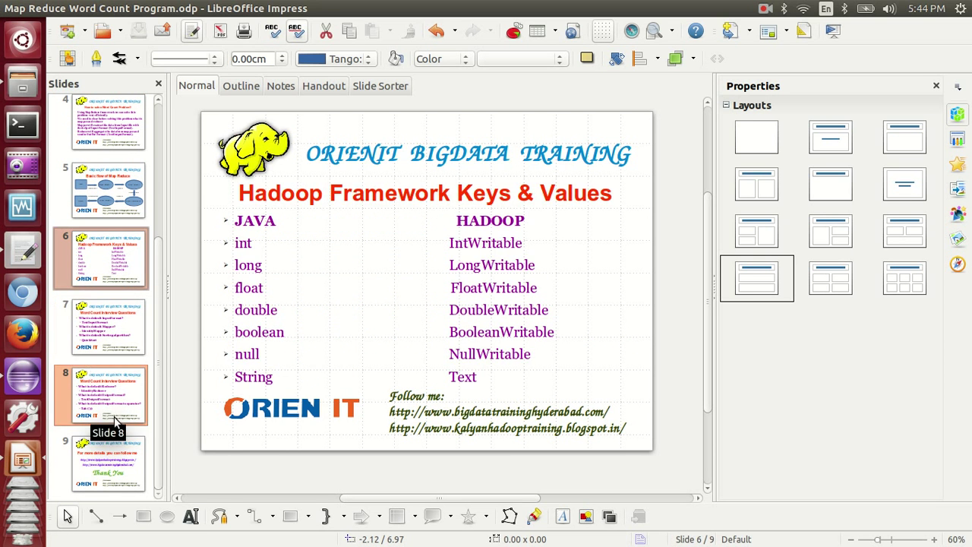
pyautogui.click(100, 461)
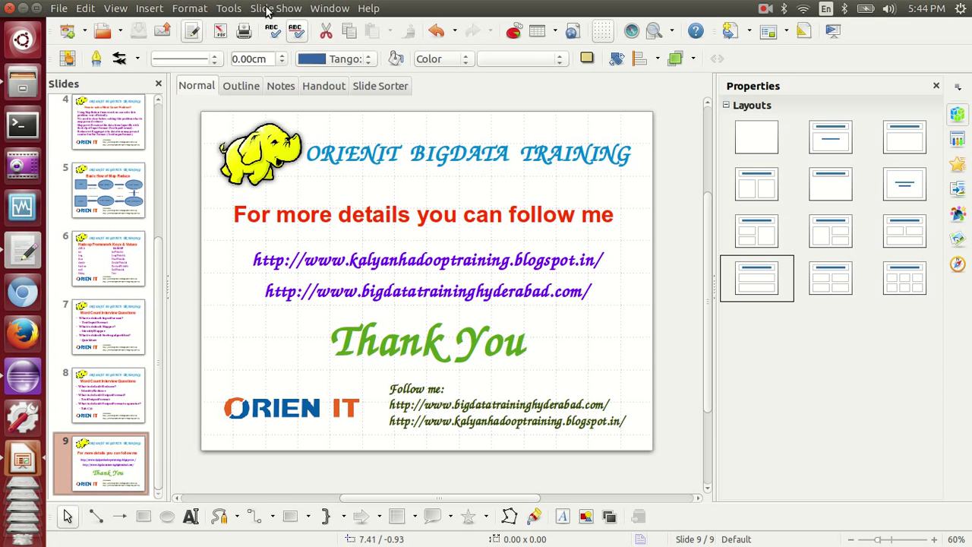
pyautogui.click(275, 8)
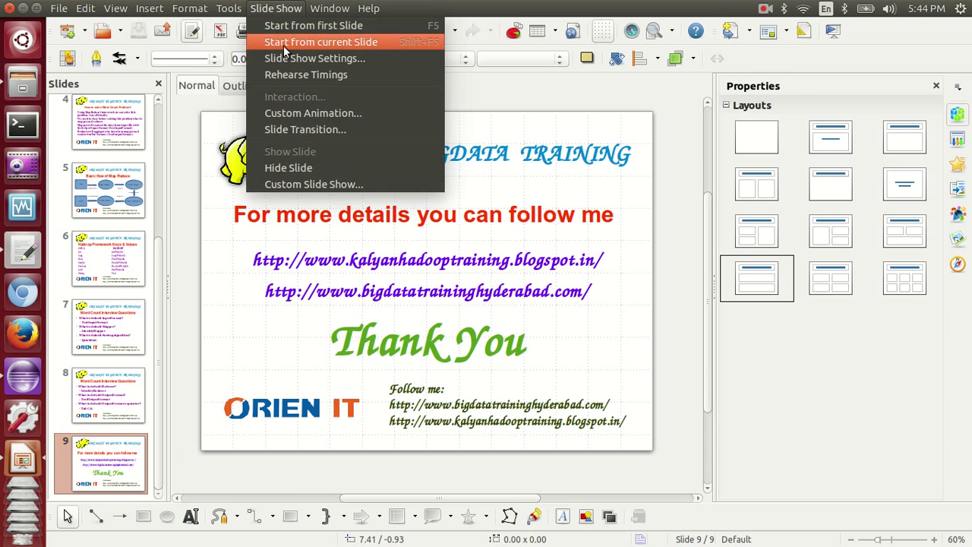